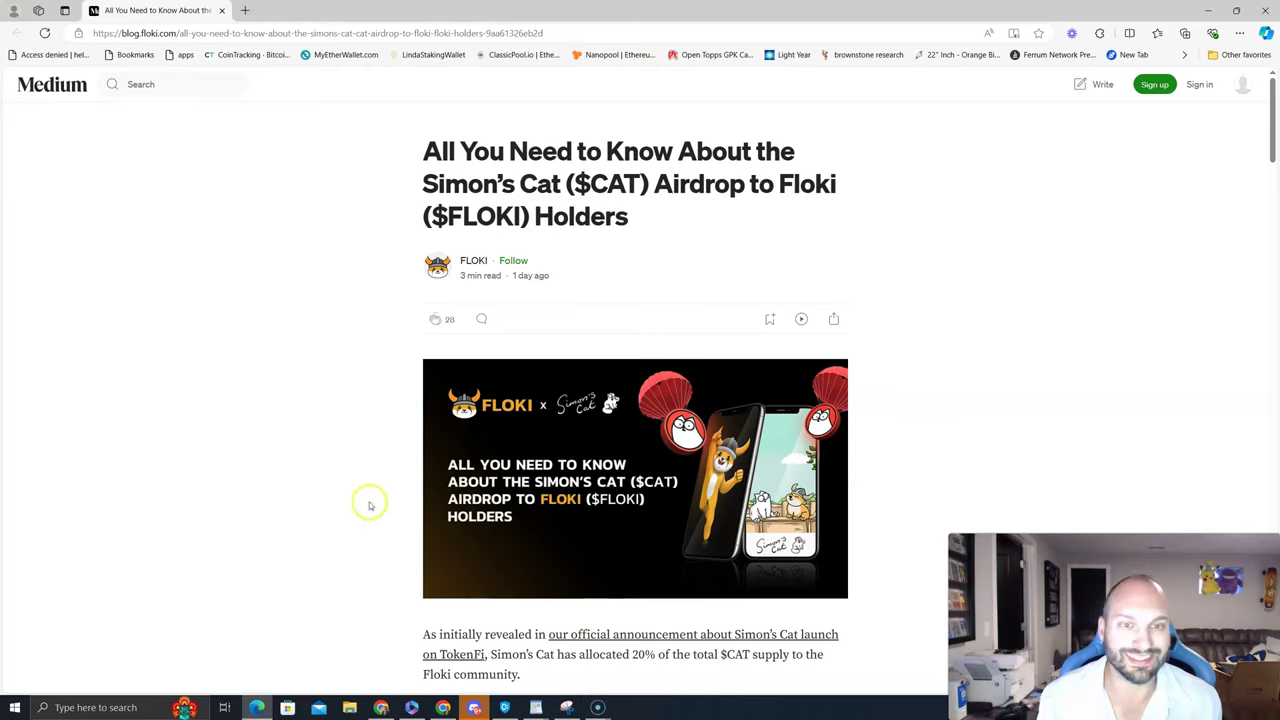
mouse_move(728, 348)
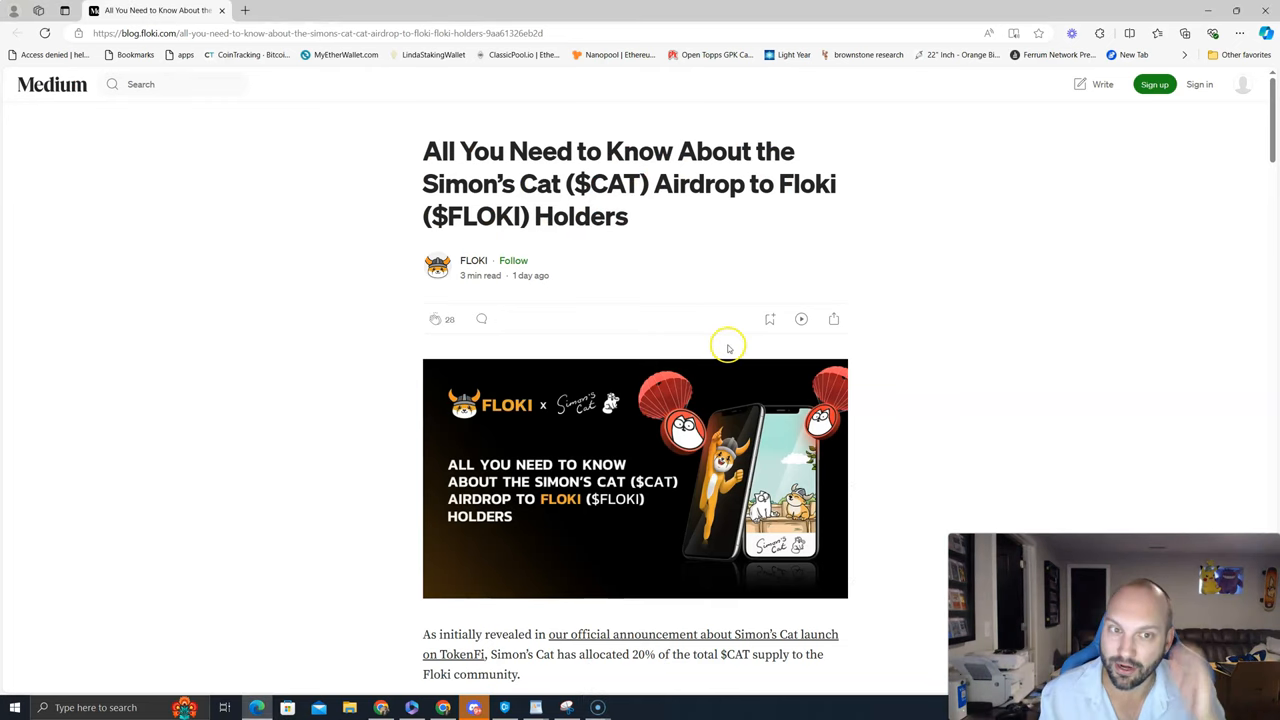
Step: Scroll through the page to review the FLOKI content before the price-target view
scroll("down", 3)
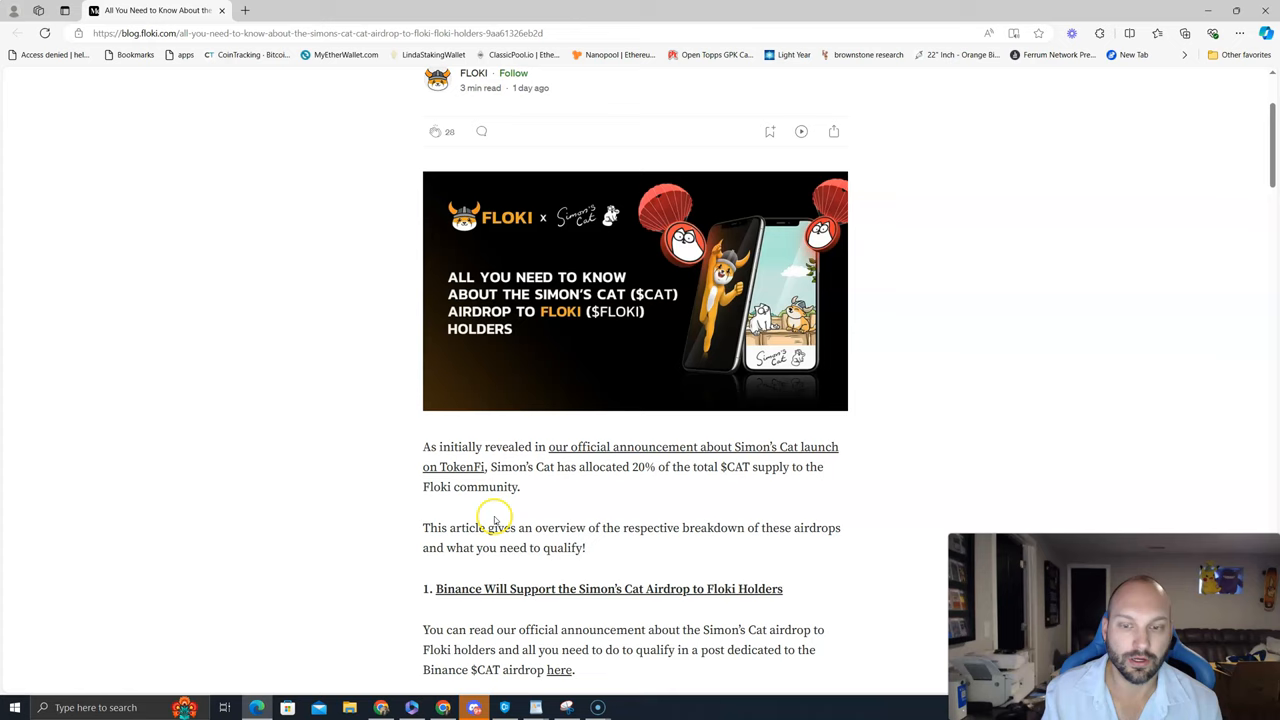
scroll("down", 3)
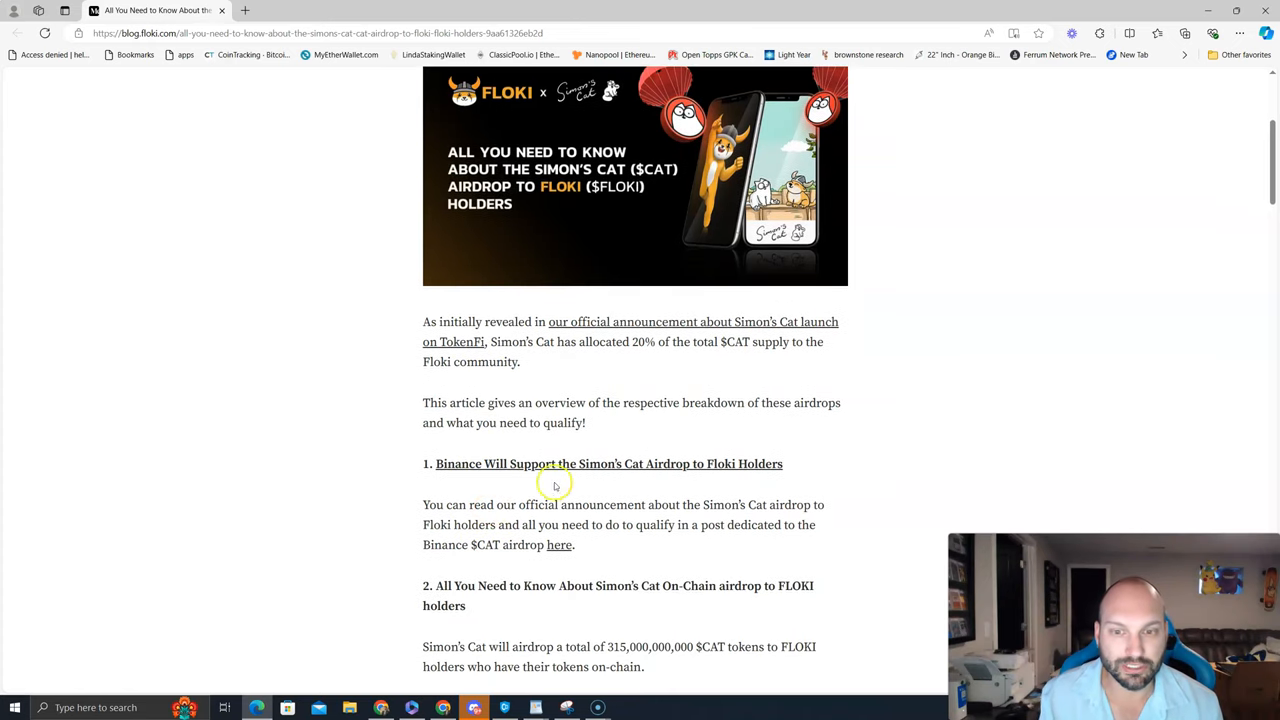
scroll("down", 3)
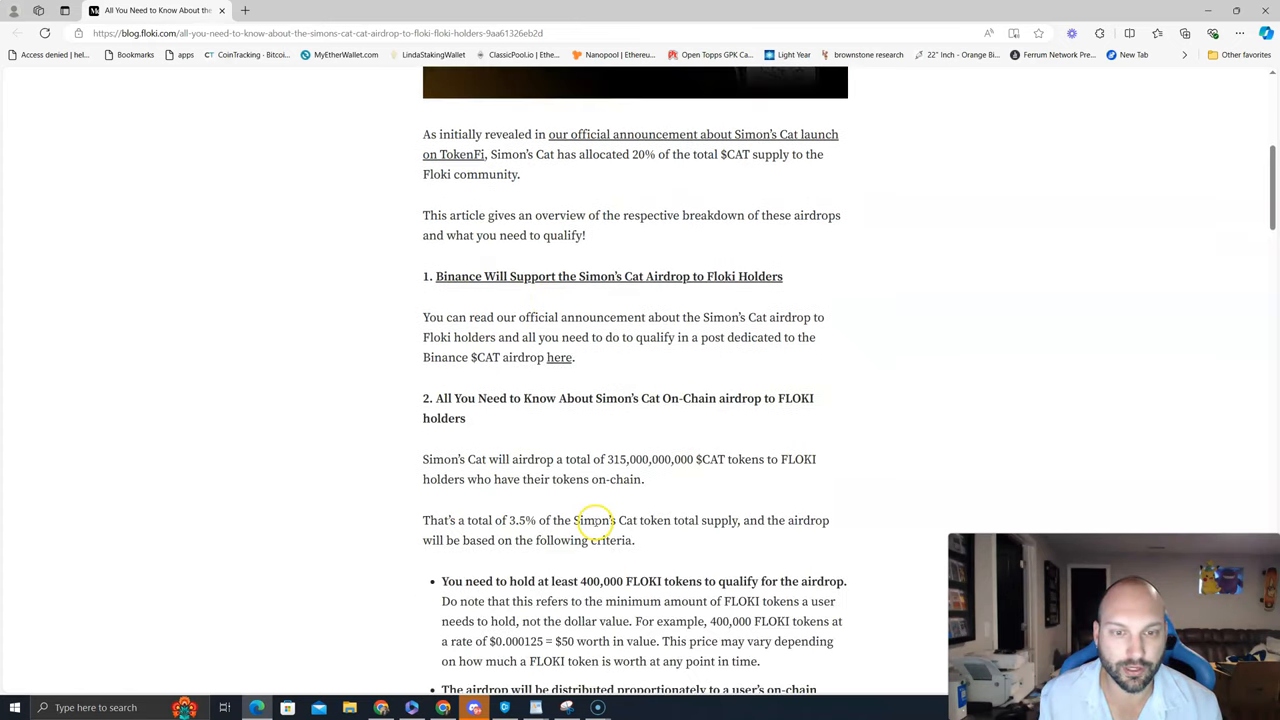
scroll("down", 3)
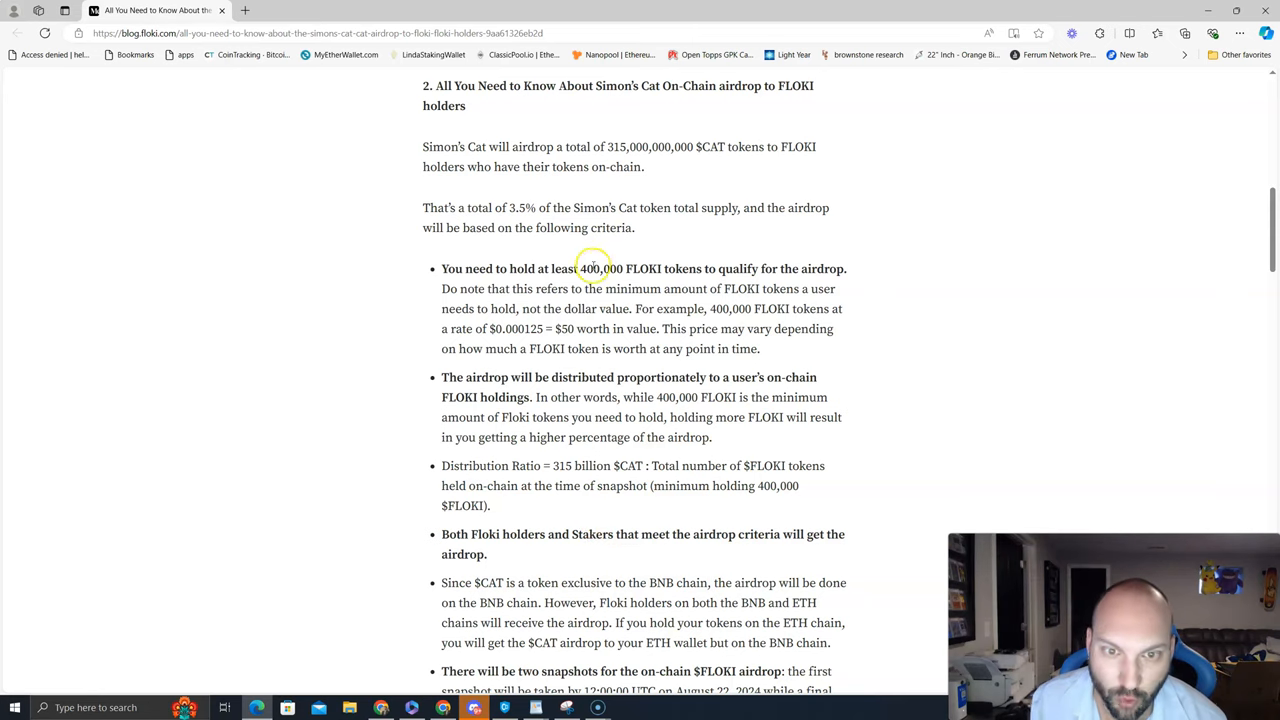
mouse_move(620, 276)
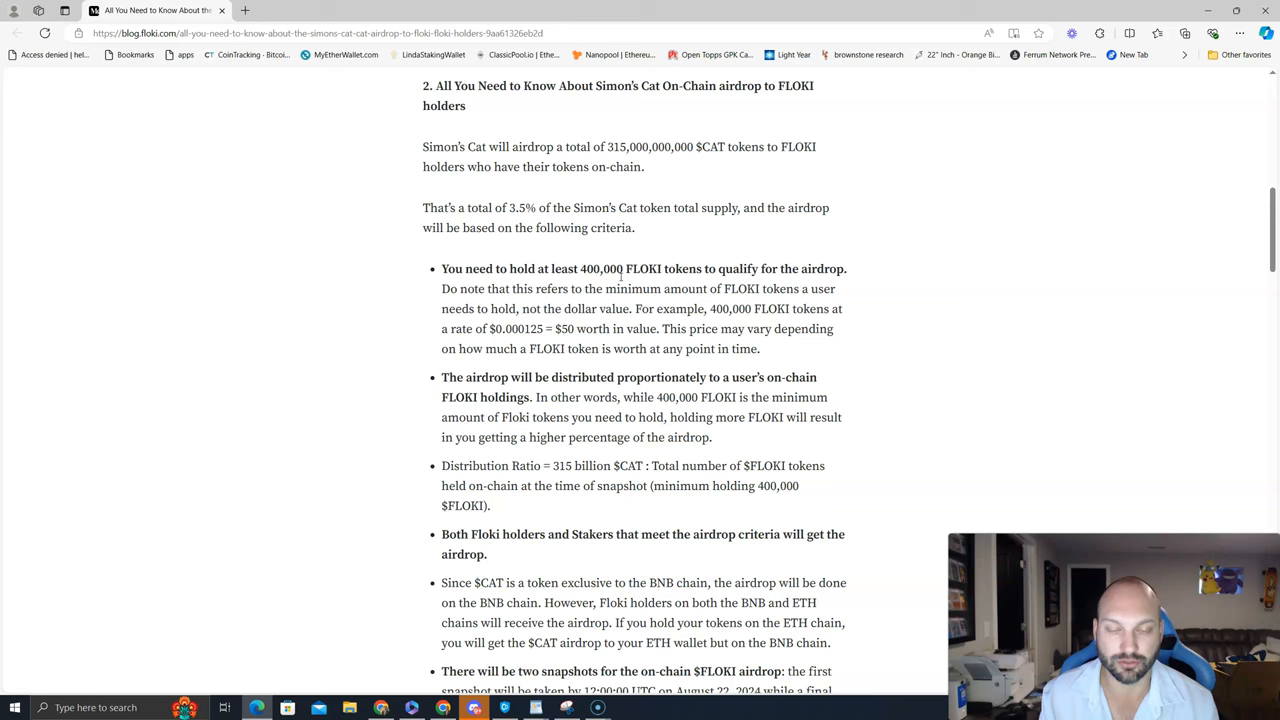
scroll("down", 3)
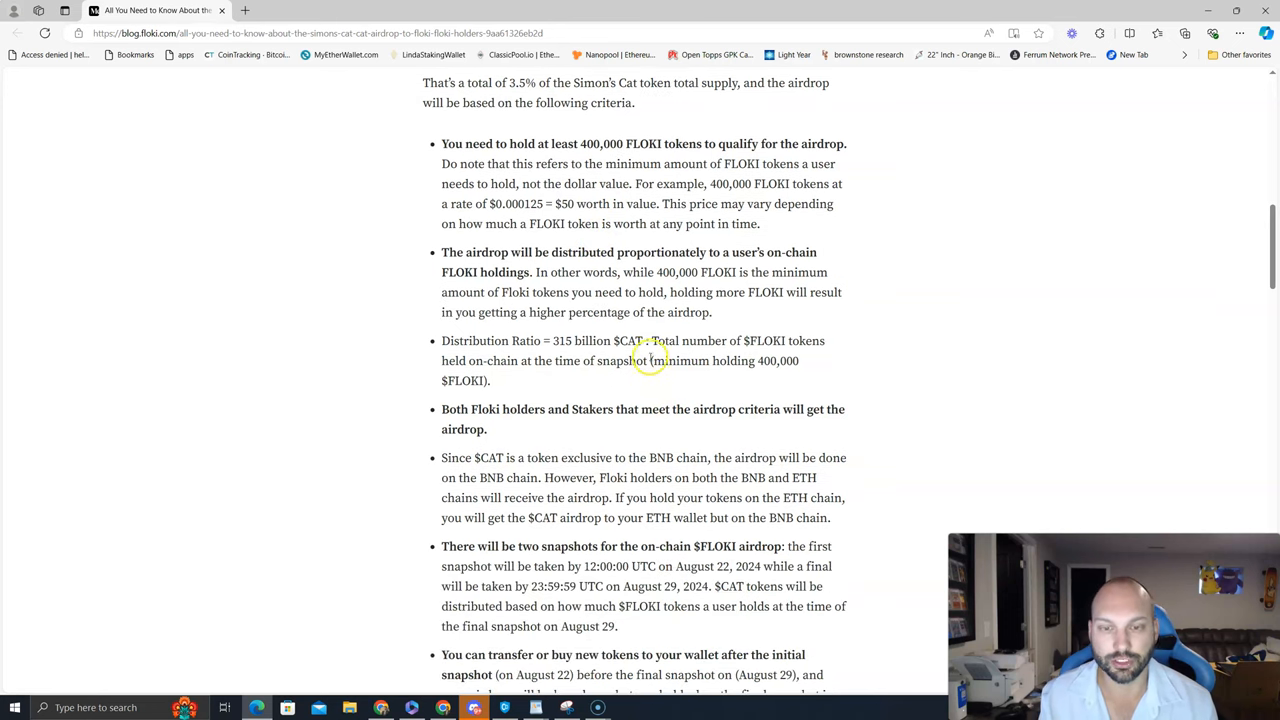
scroll("down", 3)
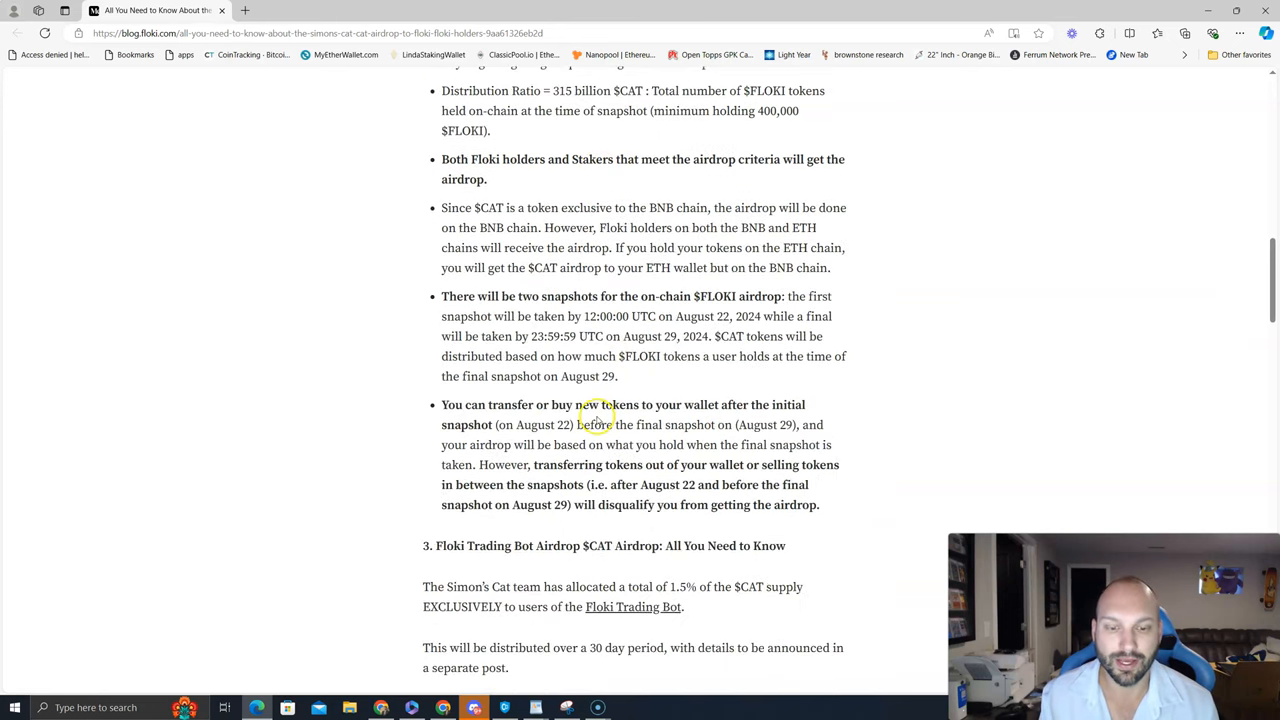
scroll("down", 3)
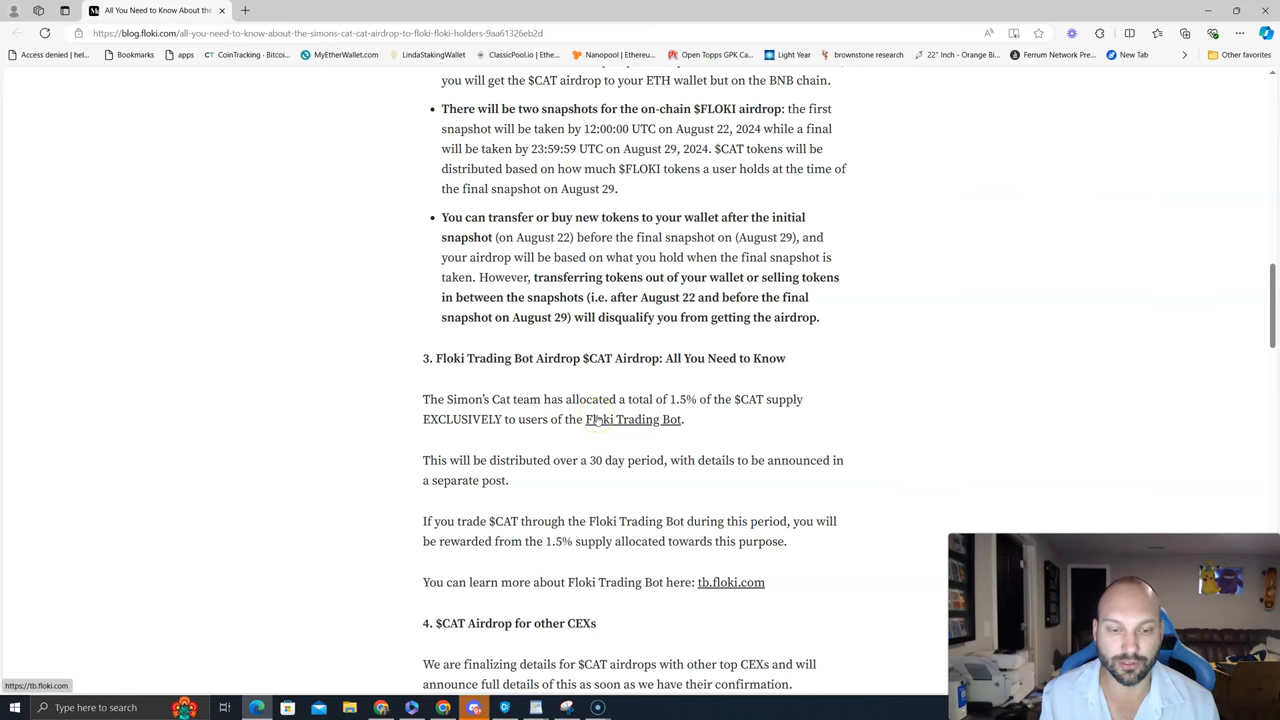
scroll("down", 3)
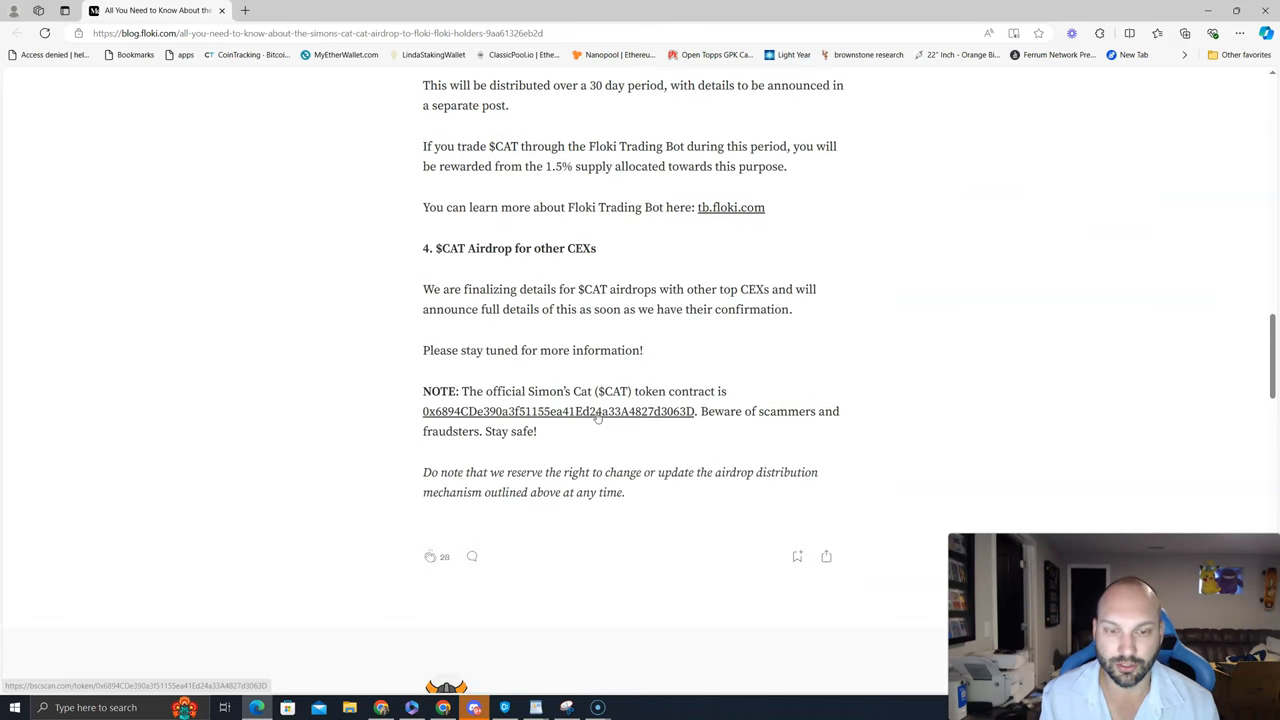
scroll("up", 3)
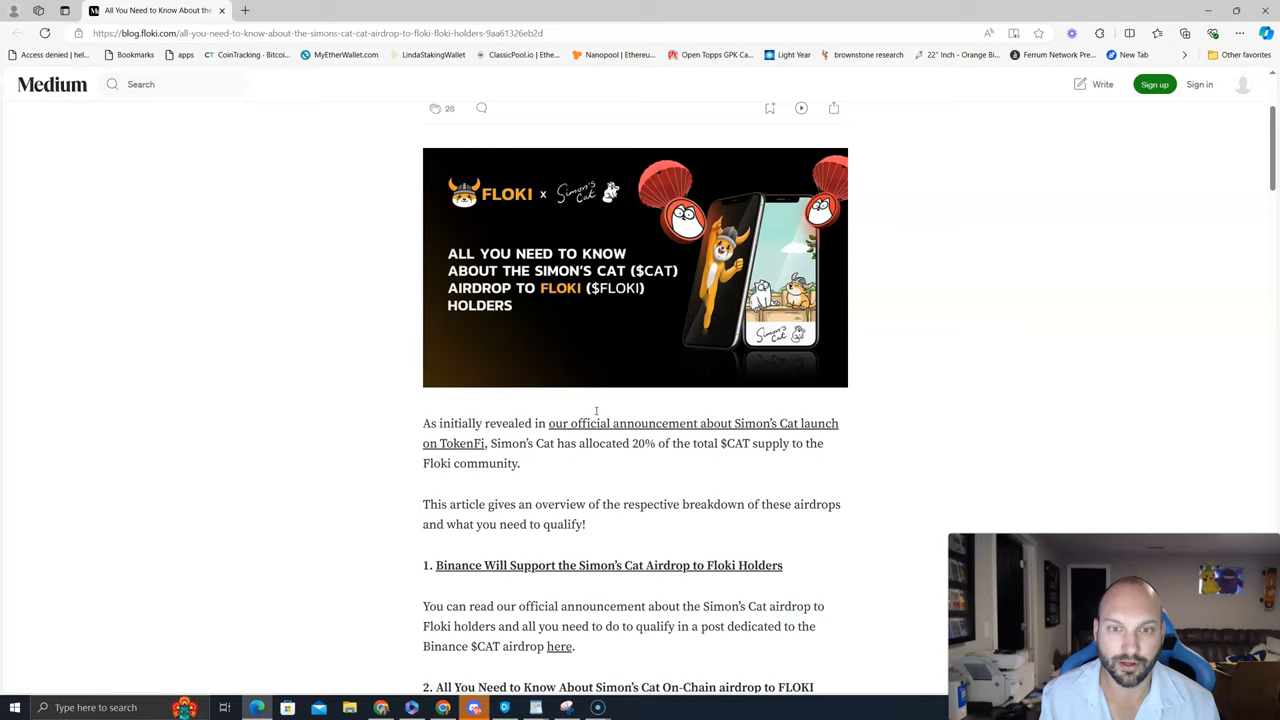
scroll("up", 3)
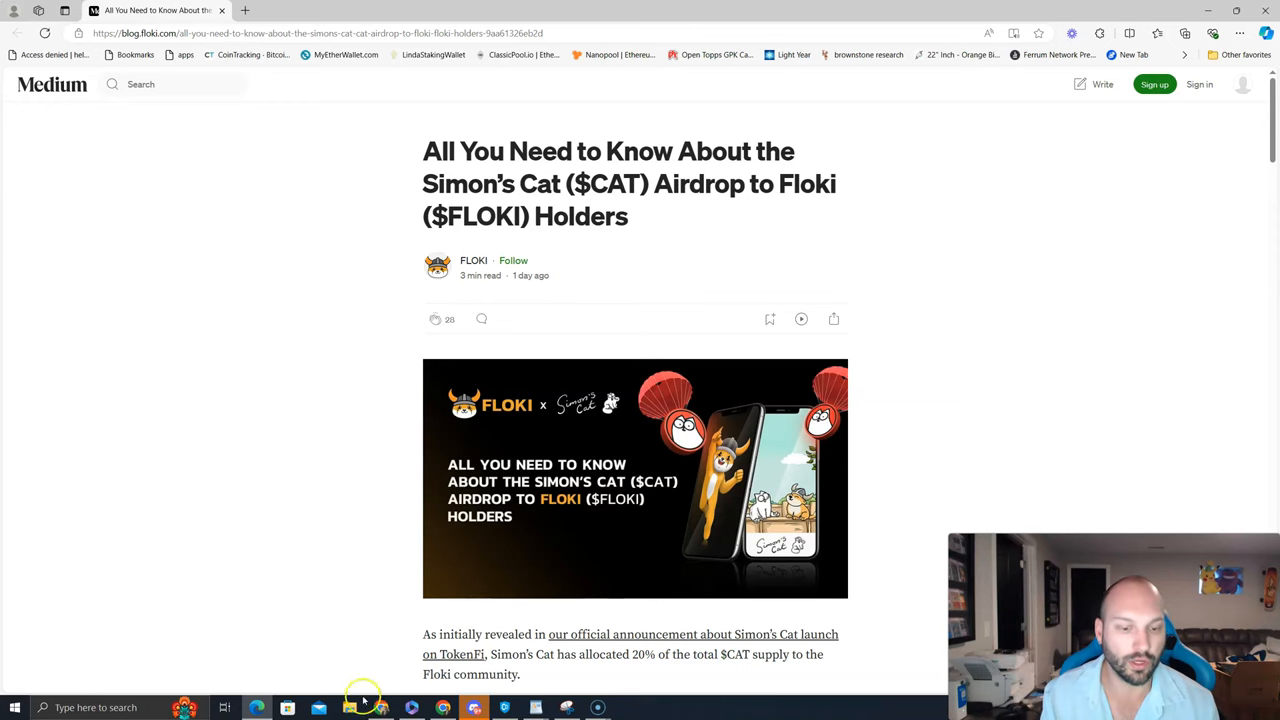
mouse_move(404, 708)
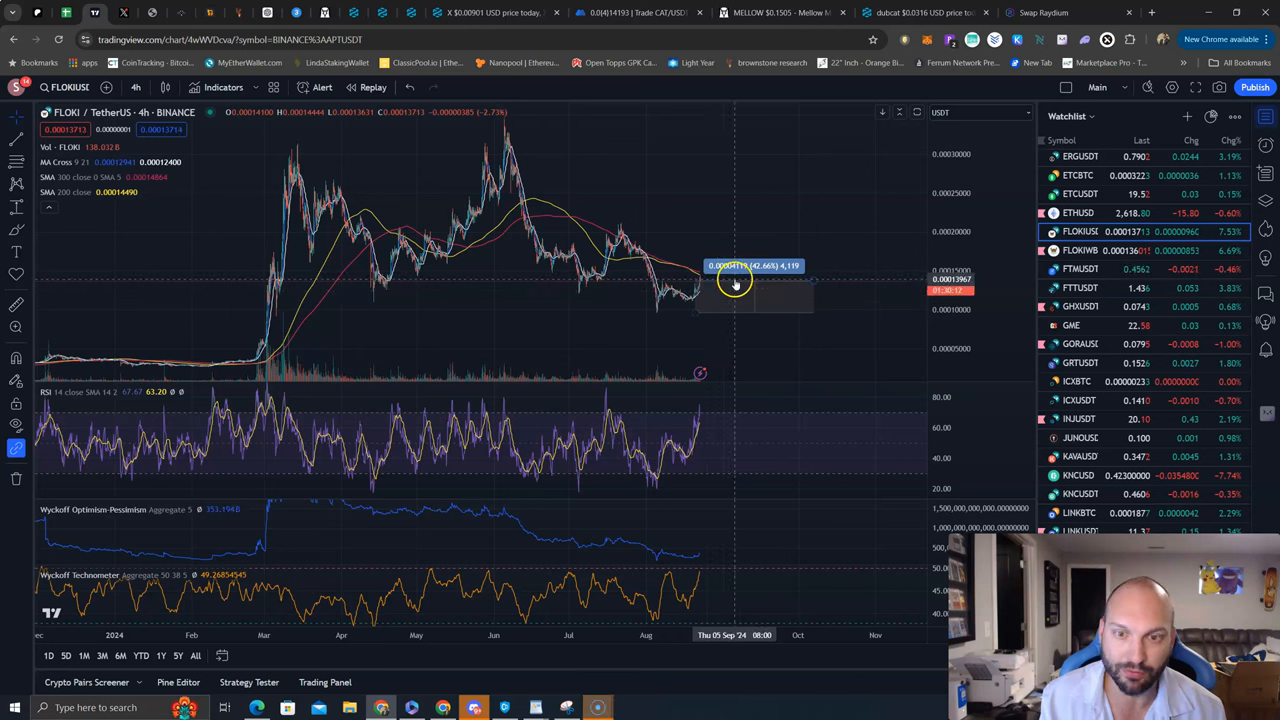
mouse_move(700, 290)
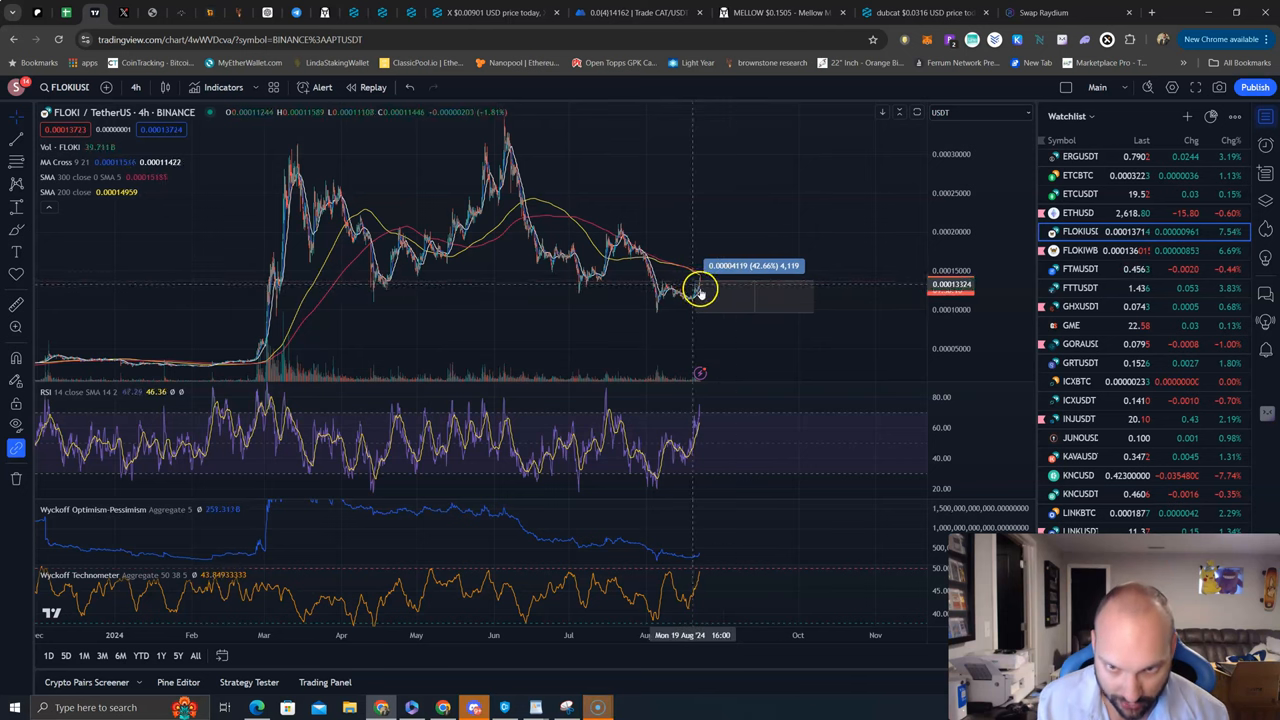
mouse_move(692, 272)
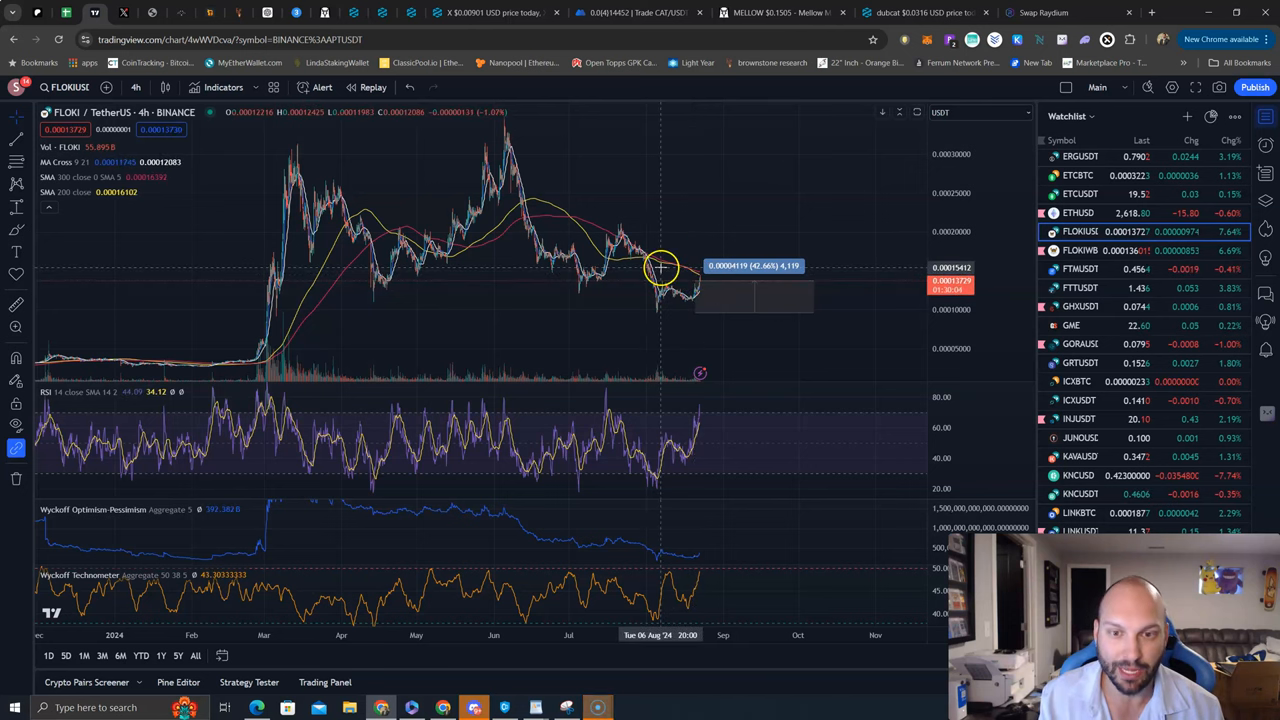
mouse_move(652, 288)
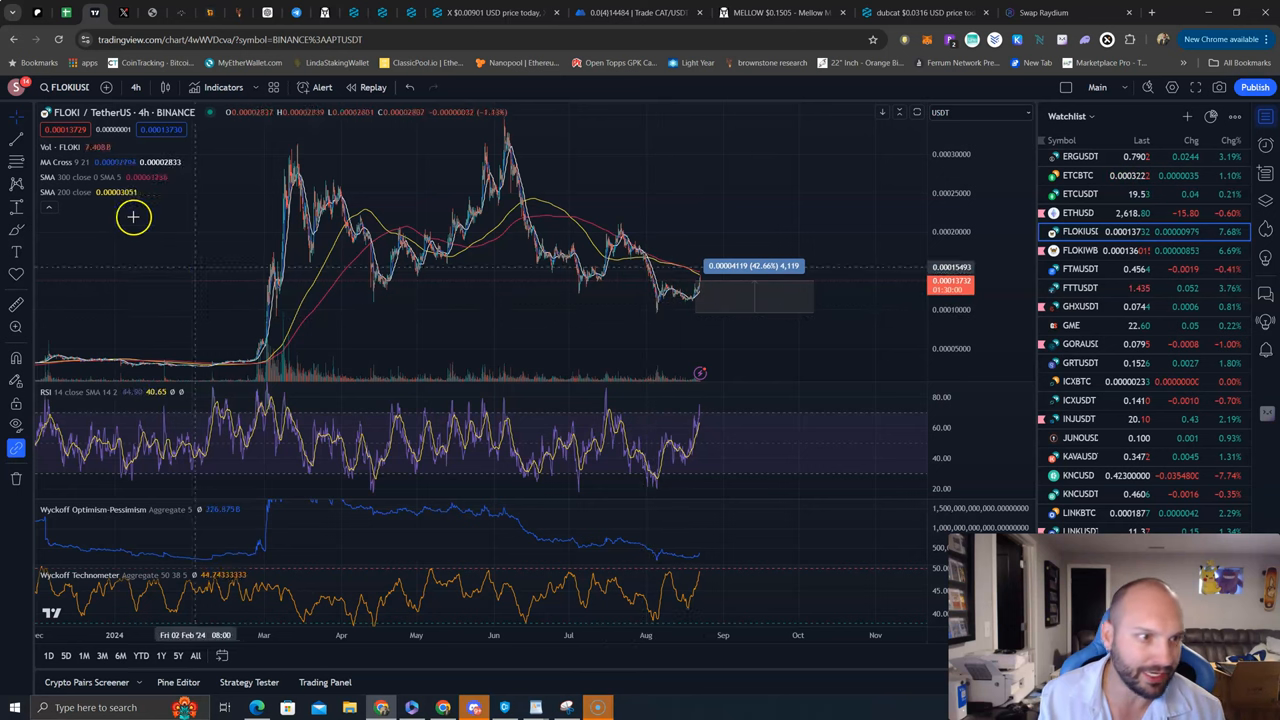
mouse_move(652, 306)
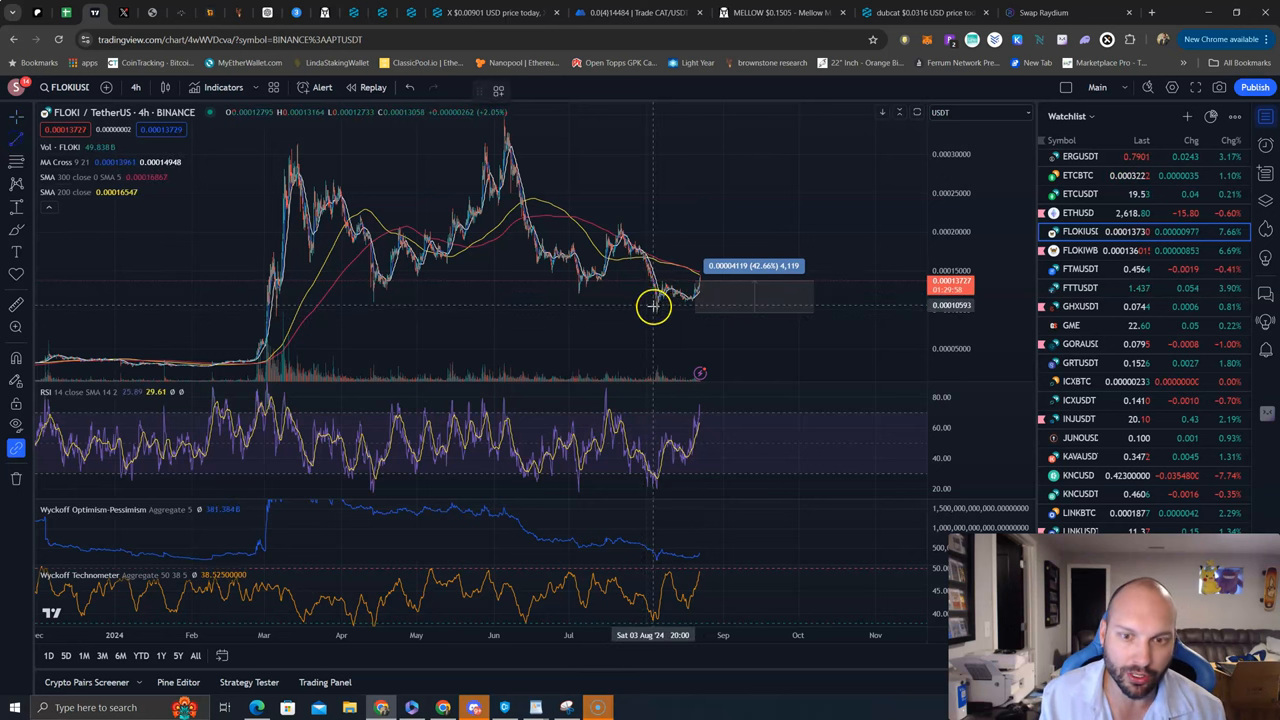
mouse_move(656, 308)
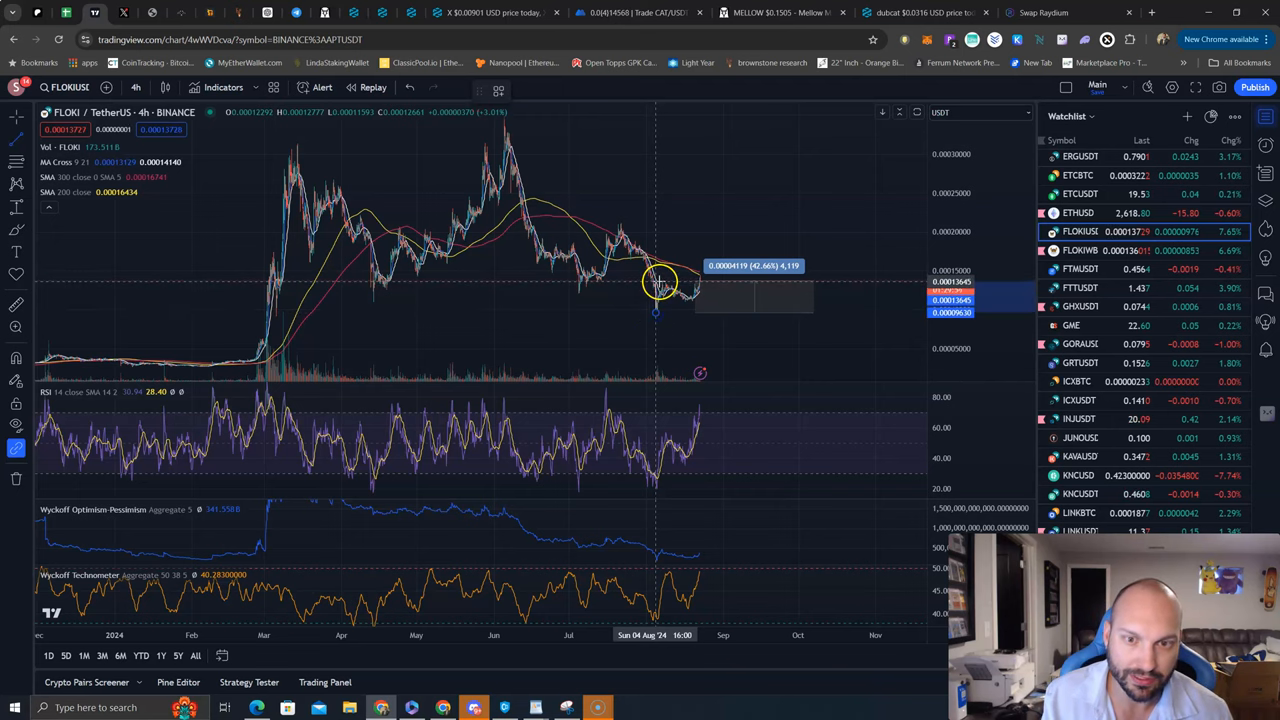
mouse_move(704, 280)
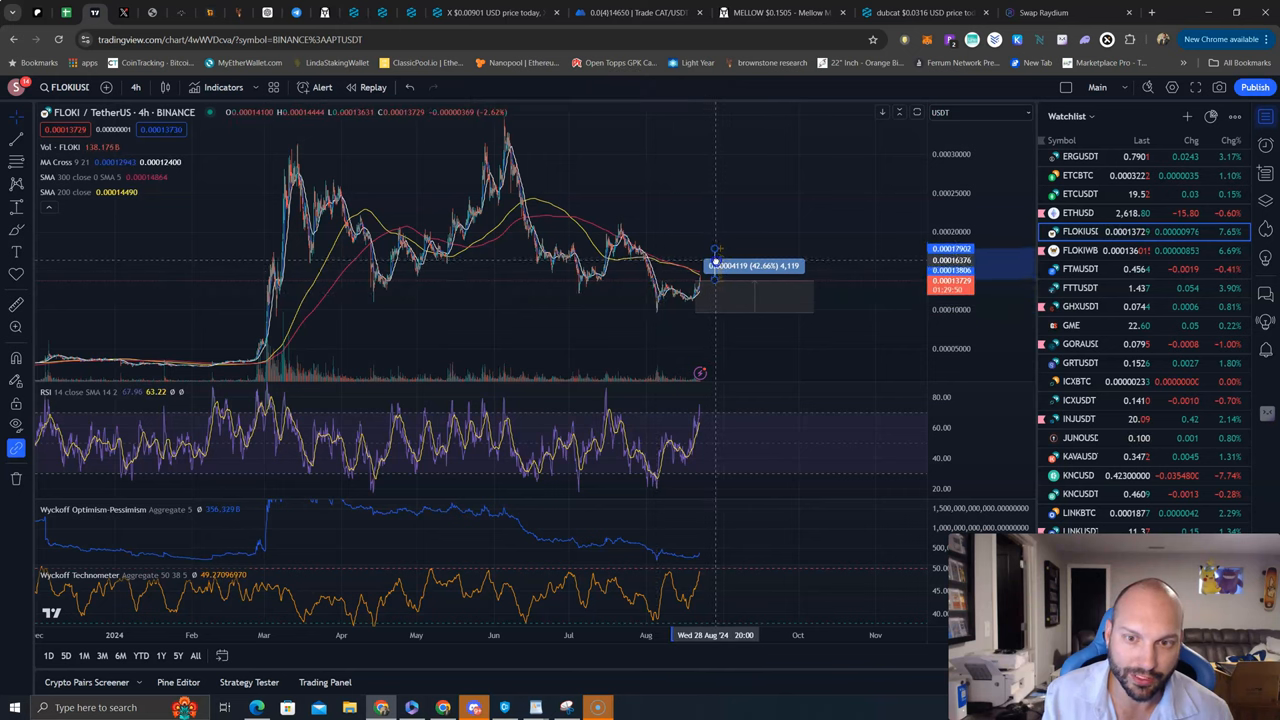
mouse_move(754, 242)
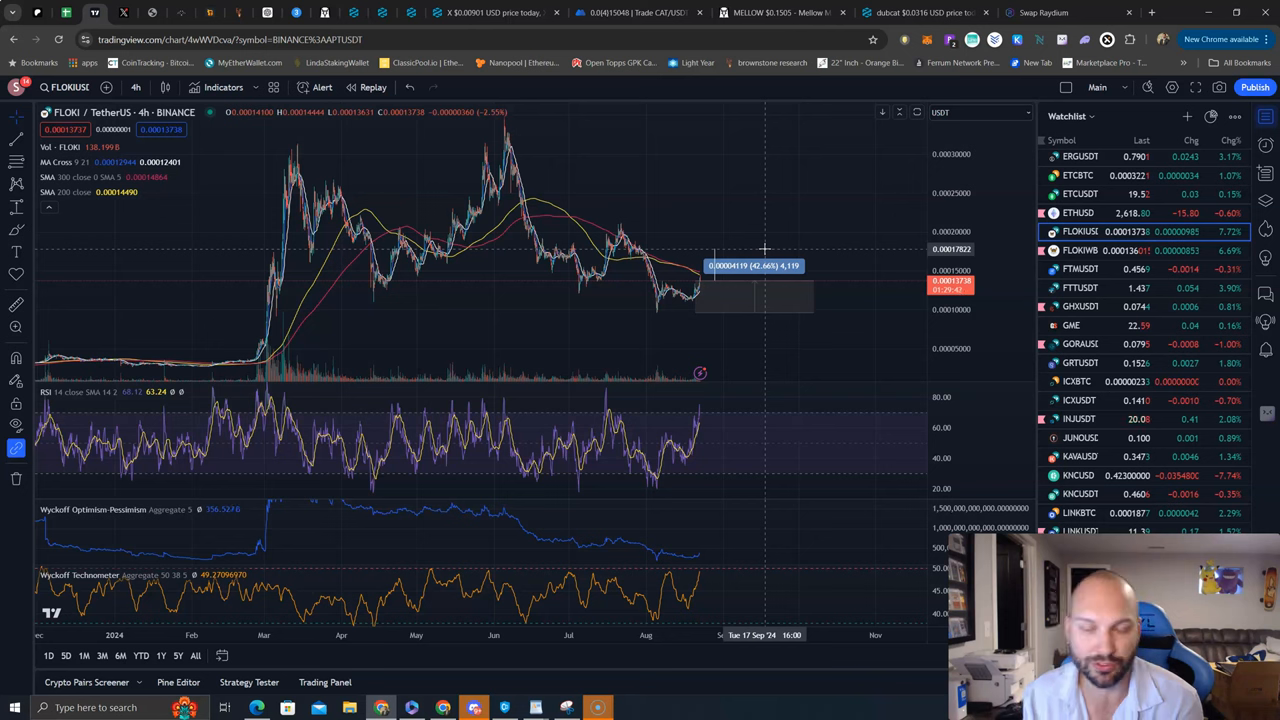
mouse_move(672, 228)
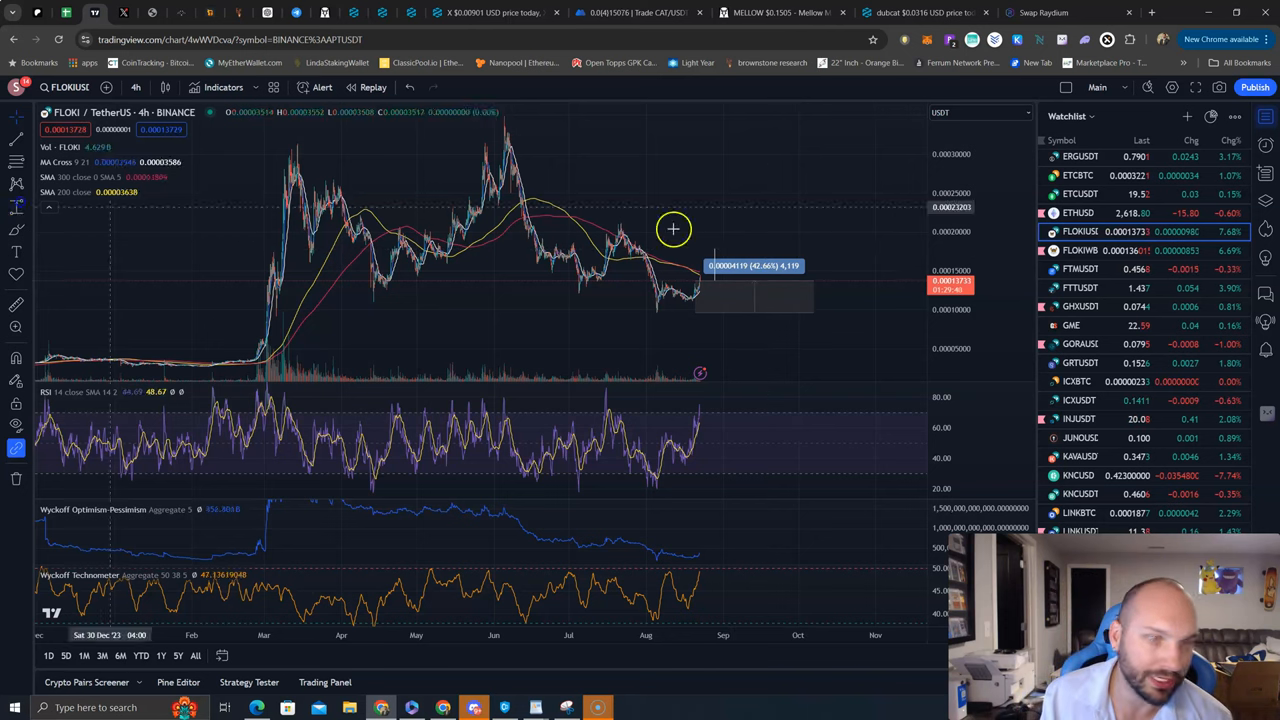
mouse_move(840, 248)
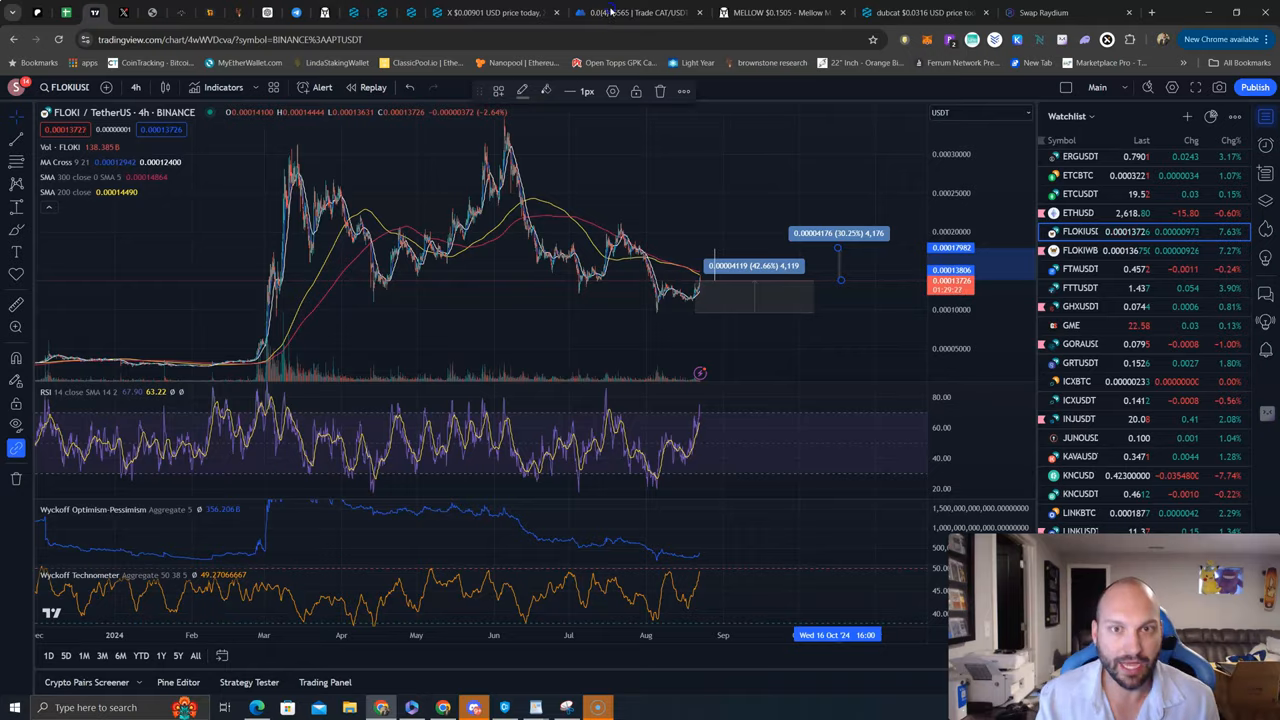
Step: Switch to the MEXC browser tab showing the CAT/USDT spot market
left_click(640, 12)
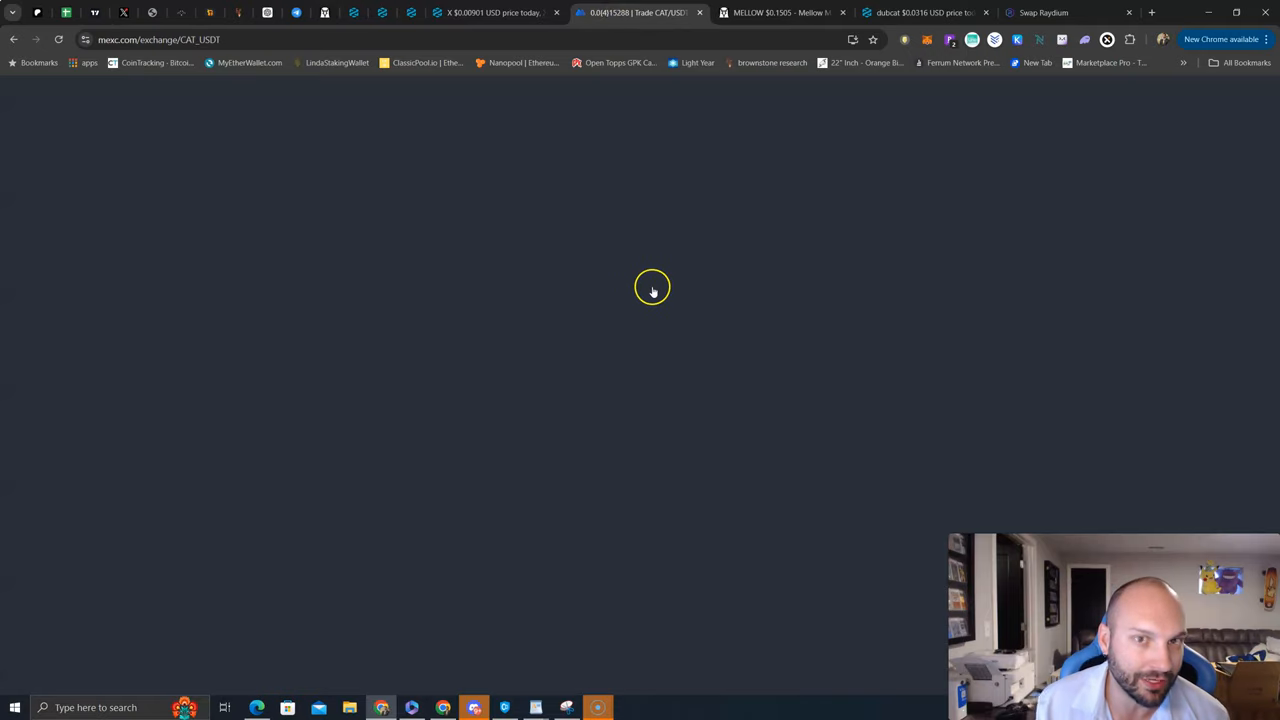
mouse_move(528, 400)
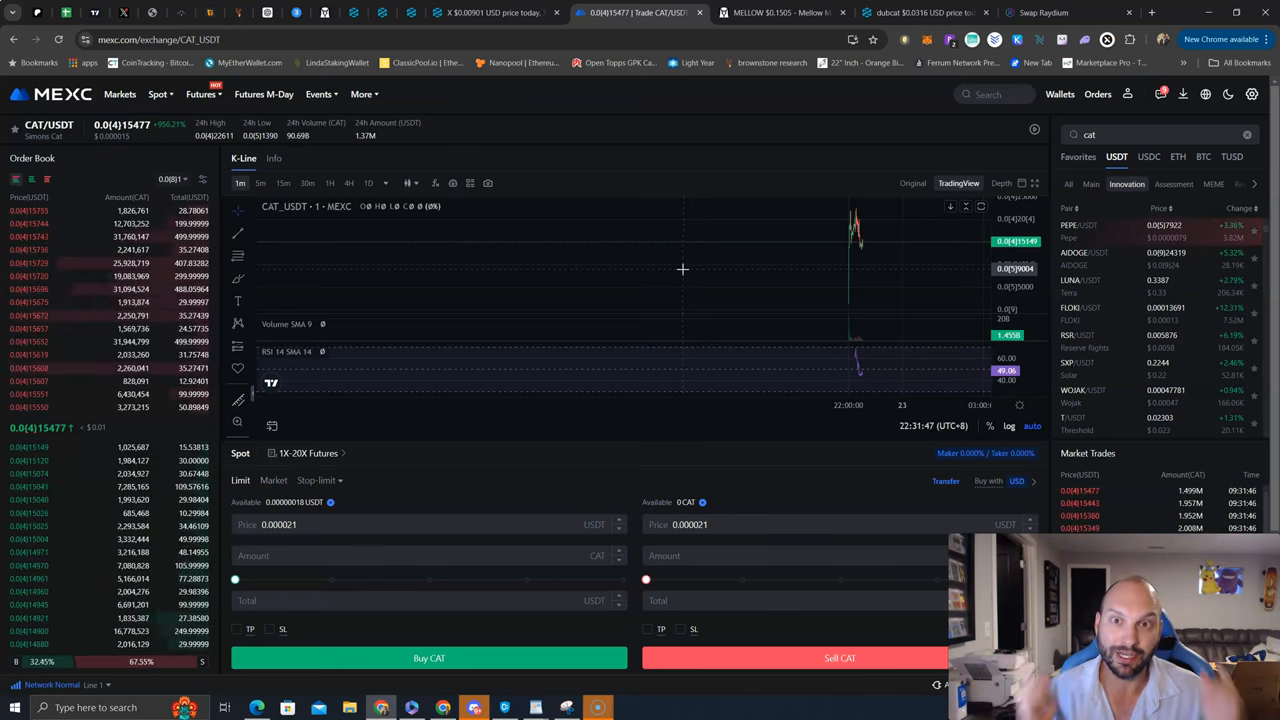
mouse_move(652, 316)
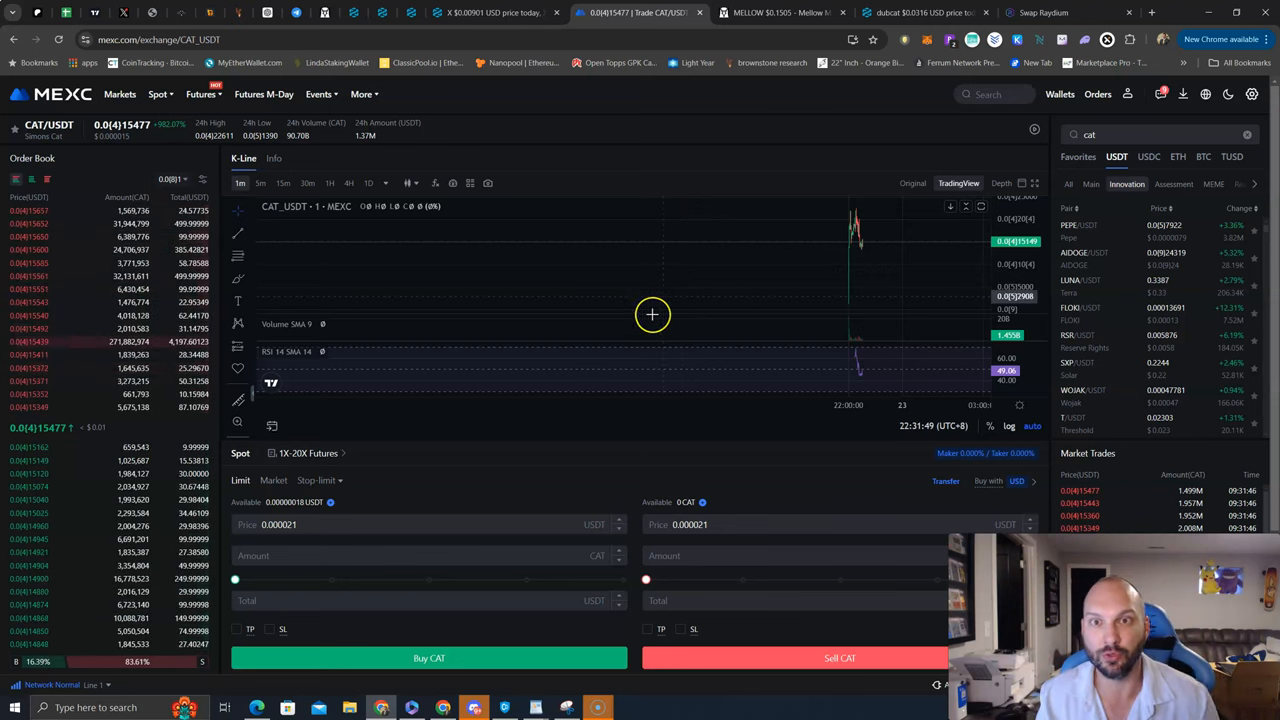